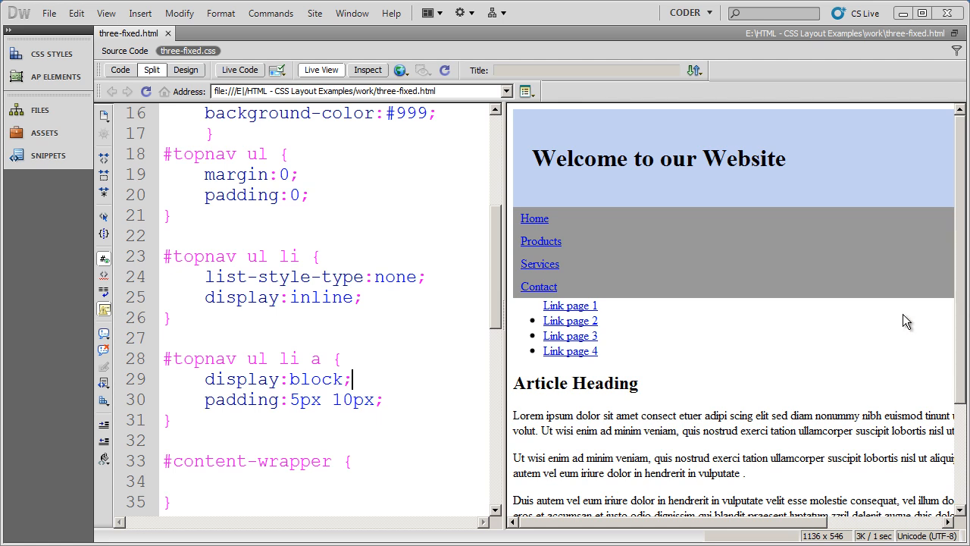
pyautogui.moveTo(715, 398)
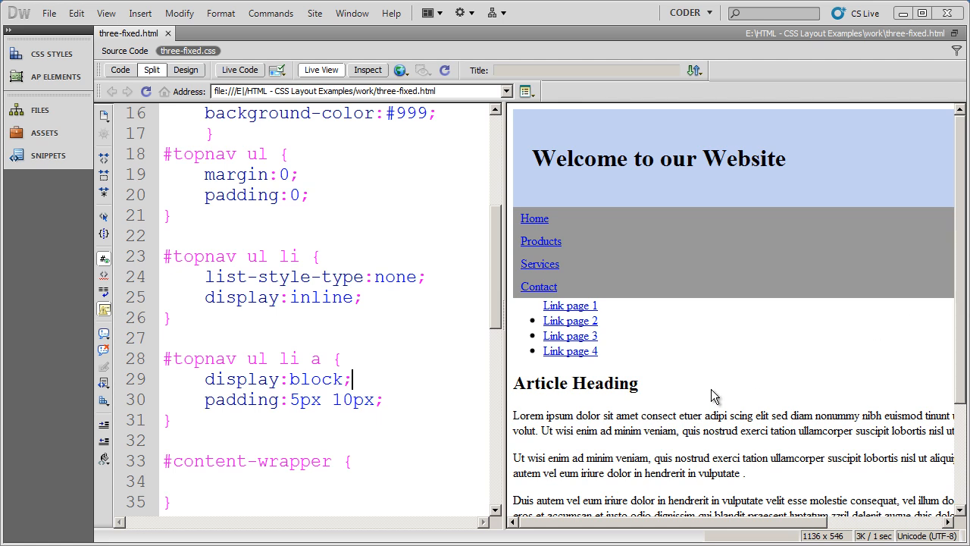
pyautogui.moveTo(744, 361)
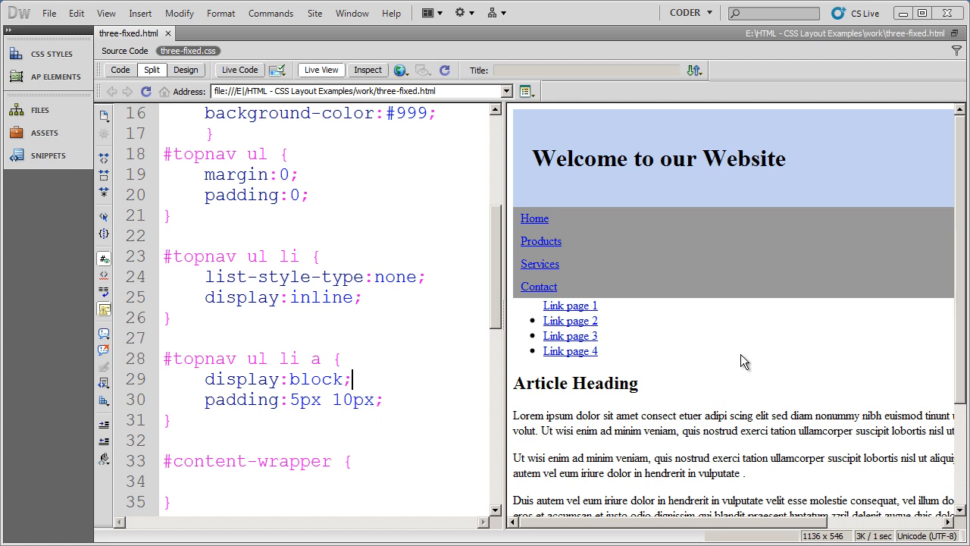
pyautogui.moveTo(785, 250)
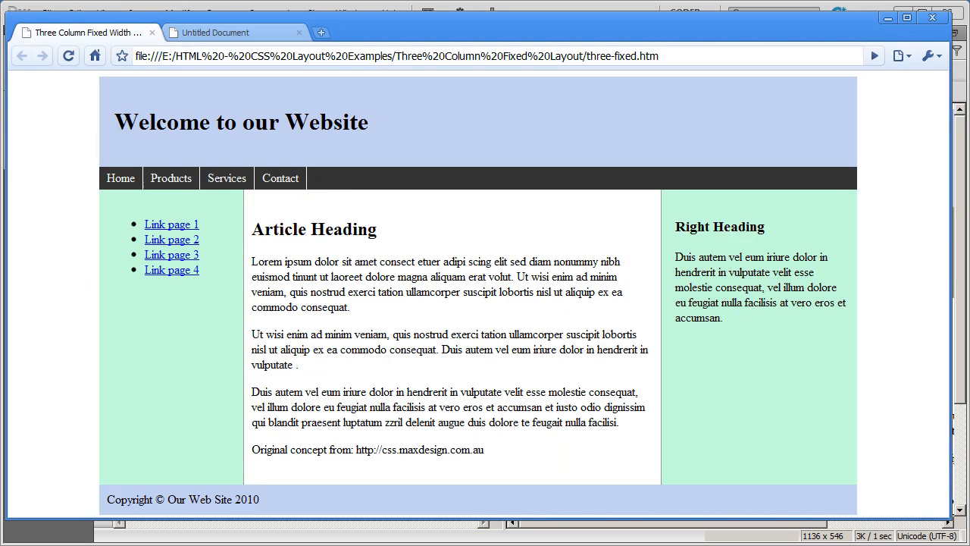
pyautogui.moveTo(421, 373)
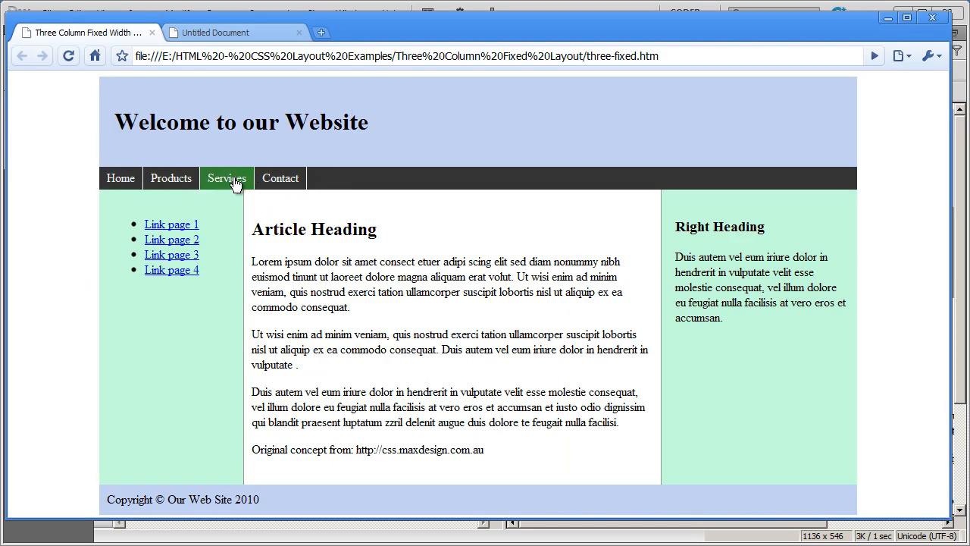
pyautogui.moveTo(886, 24)
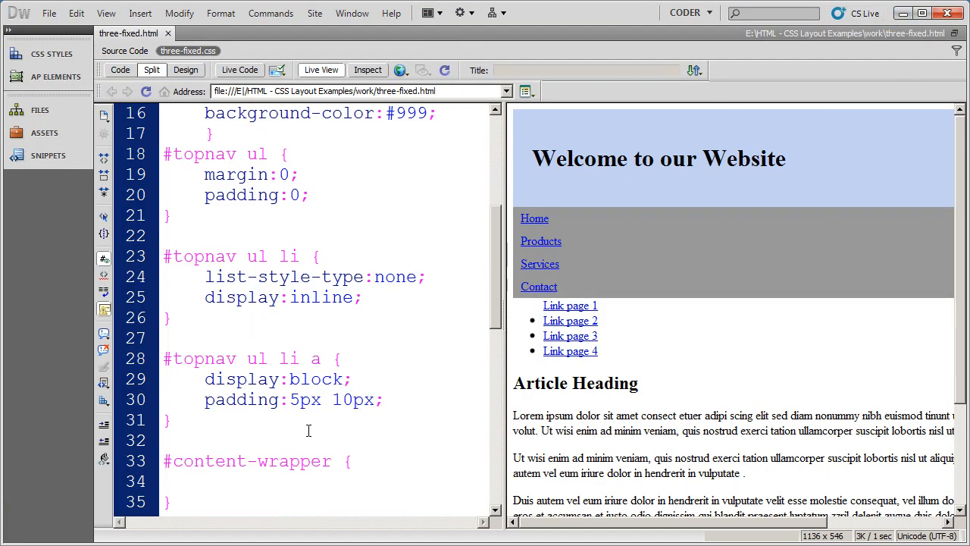
pyautogui.click(351, 379)
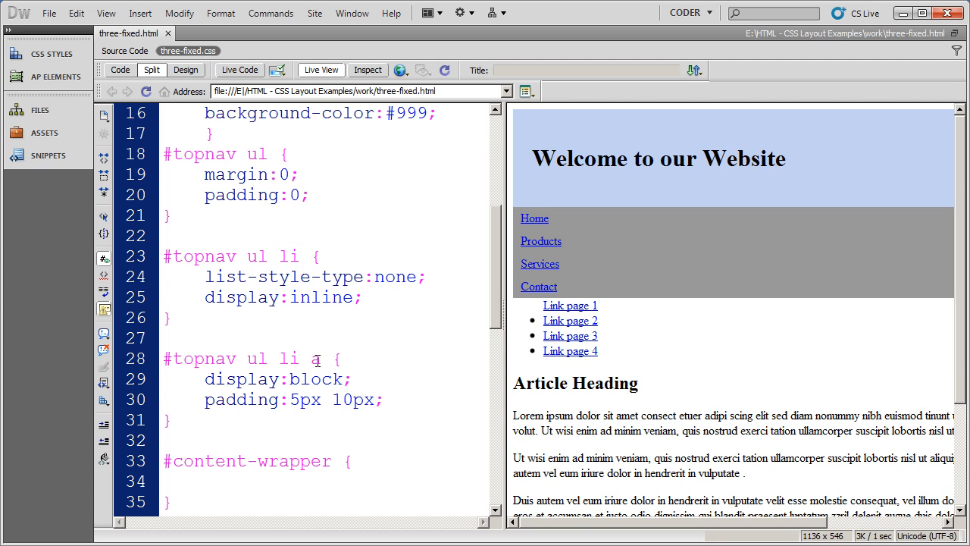
pyautogui.doubleClick(315, 358)
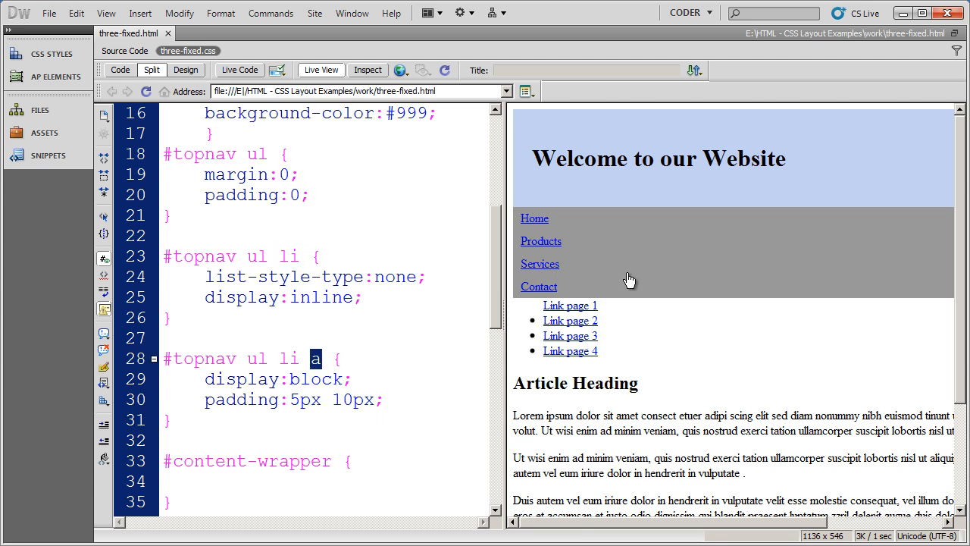
pyautogui.click(421, 417)
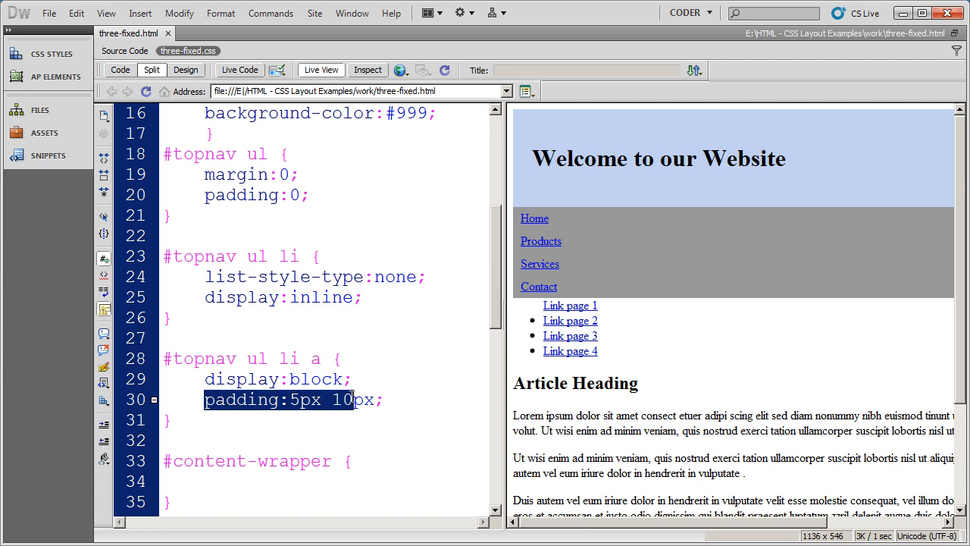
pyautogui.moveTo(373, 385)
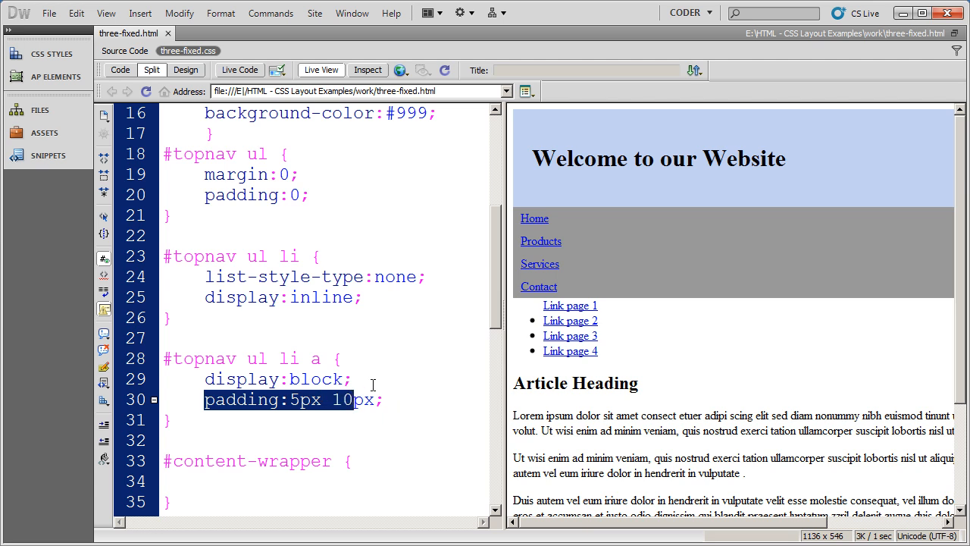
pyautogui.moveTo(276, 252)
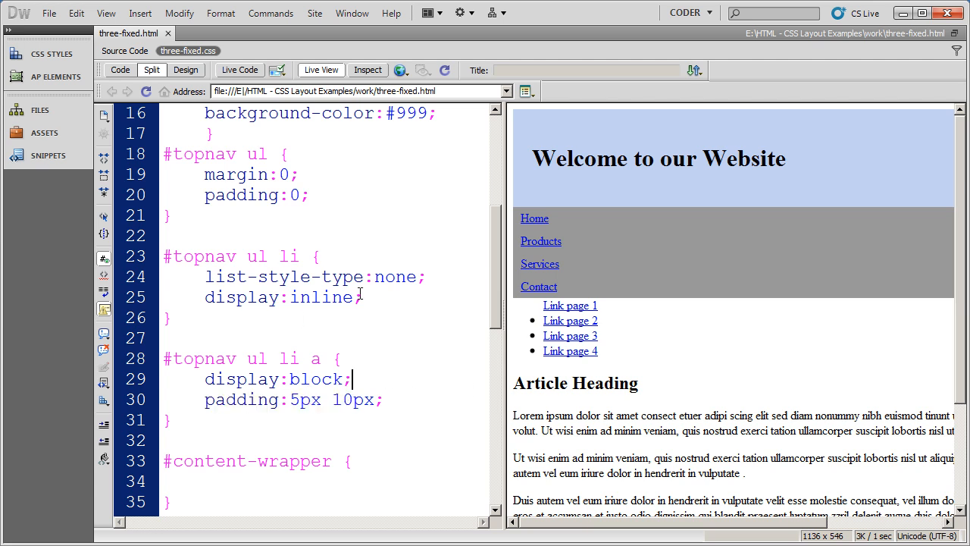
pyautogui.doubleClick(288, 256)
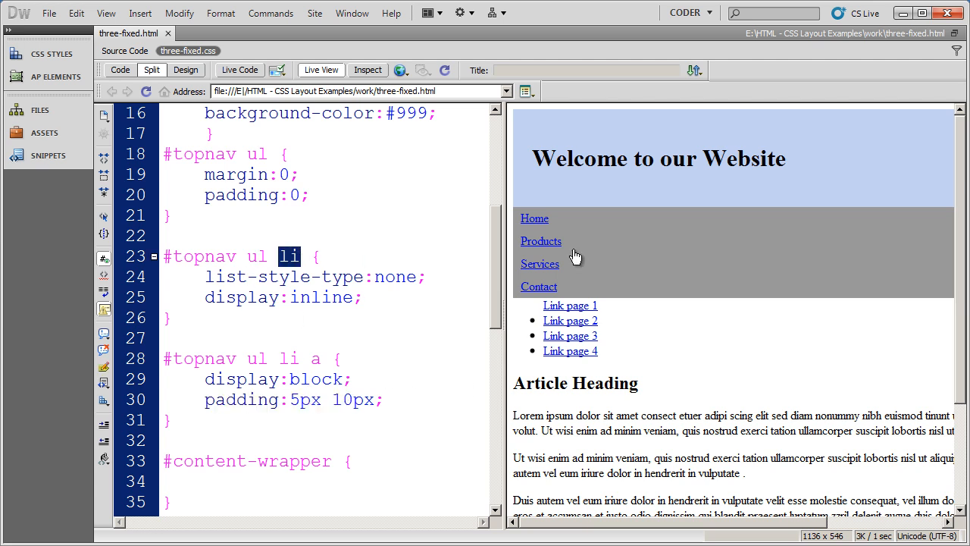
pyautogui.moveTo(711, 276)
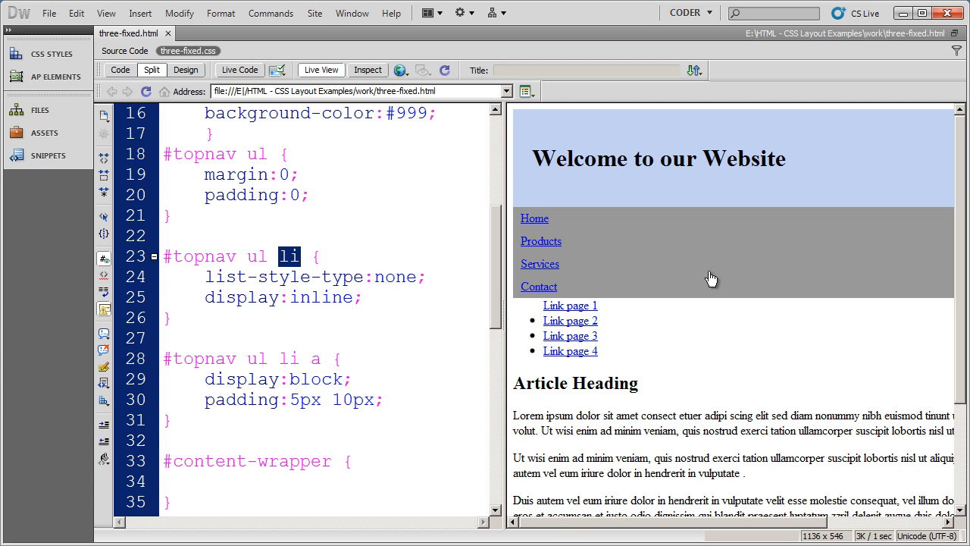
pyautogui.moveTo(656, 277)
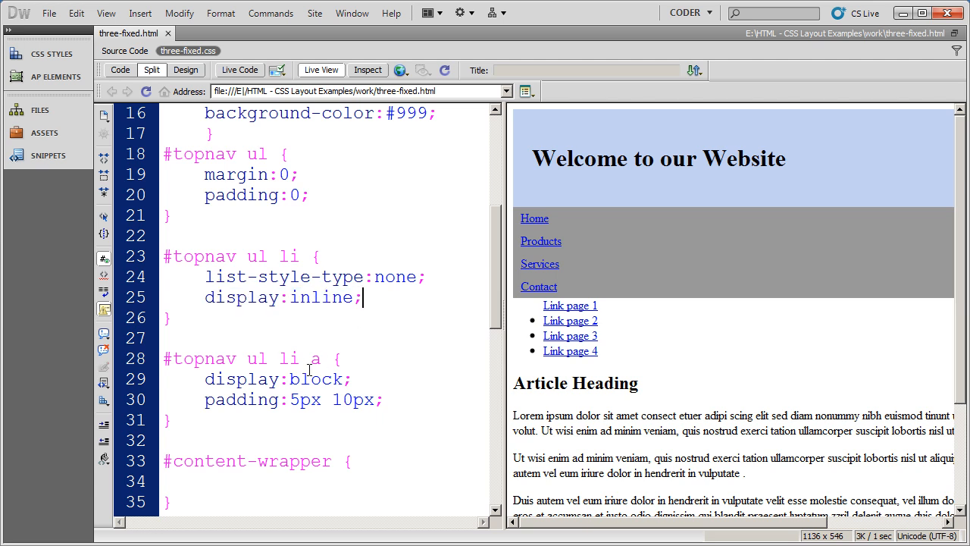
pyautogui.moveTo(604, 228)
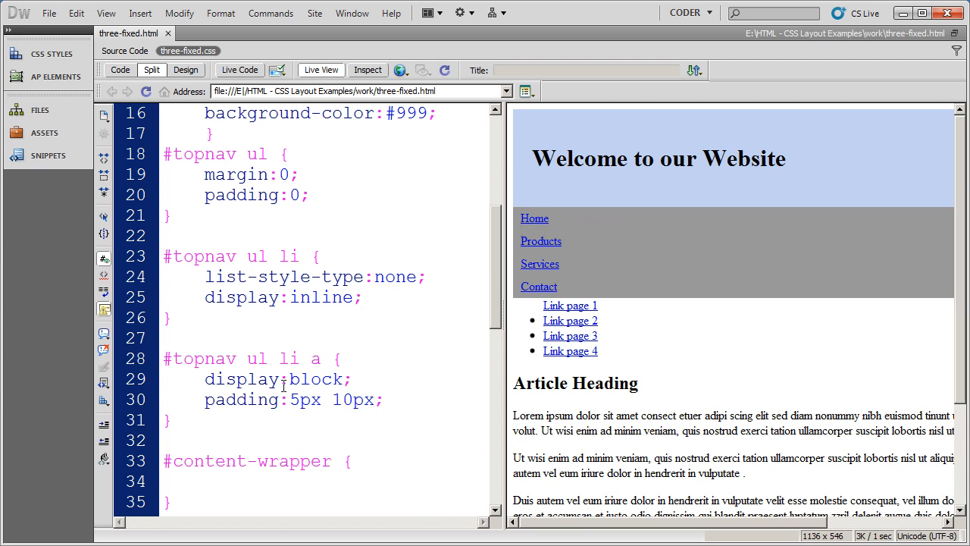
pyautogui.tripleClick(276, 379)
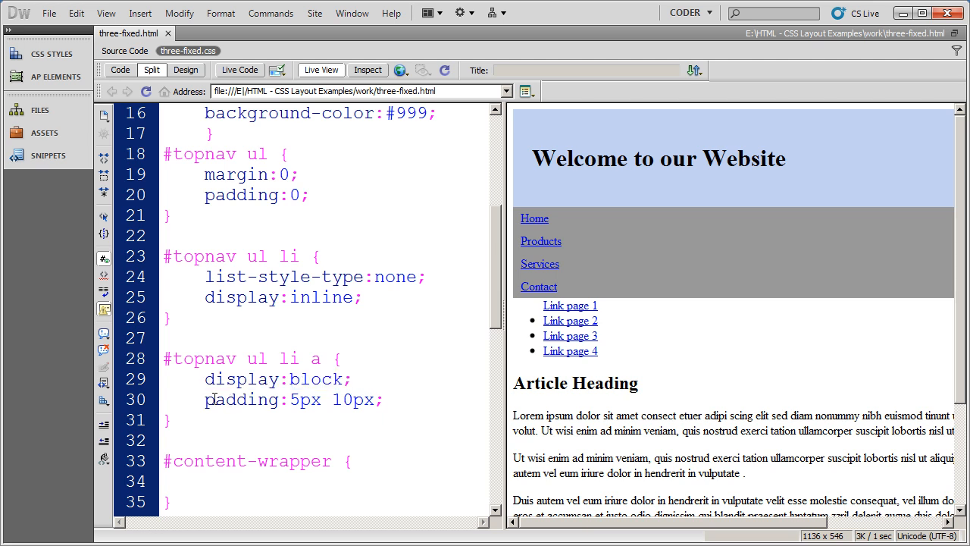
pyautogui.click(415, 401)
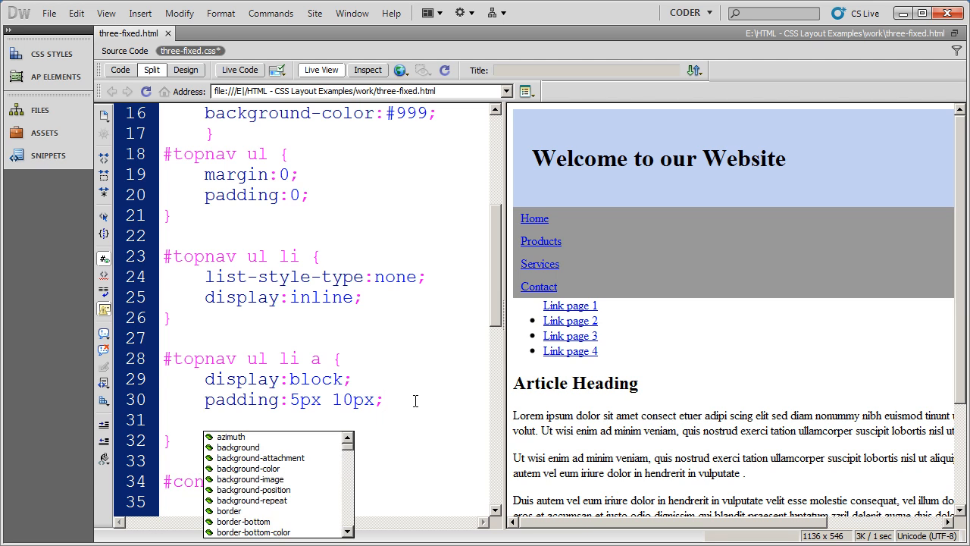
# Step: Add float:left; below the padding in #topnav ul li a so the links line up horizontally
pyautogui.write('float:l')
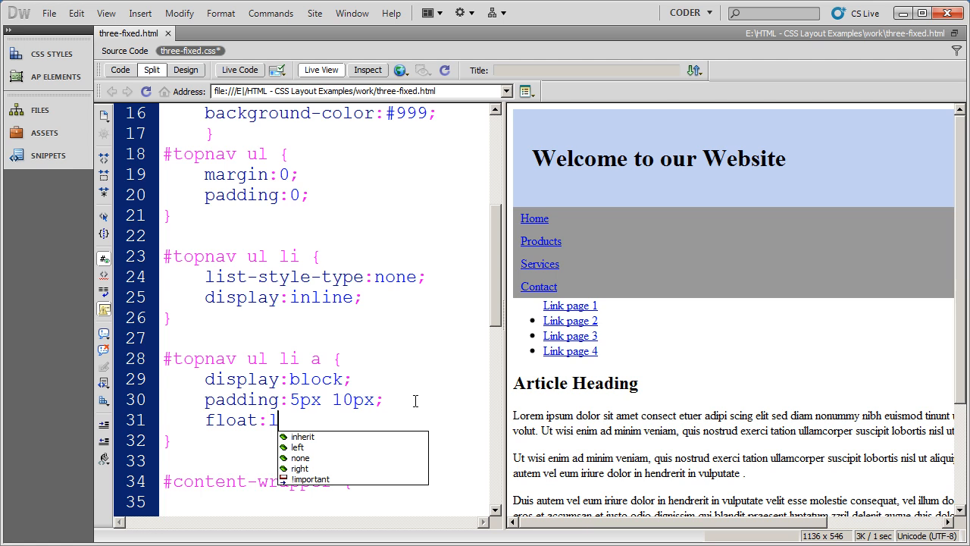
pyautogui.write('eft;')
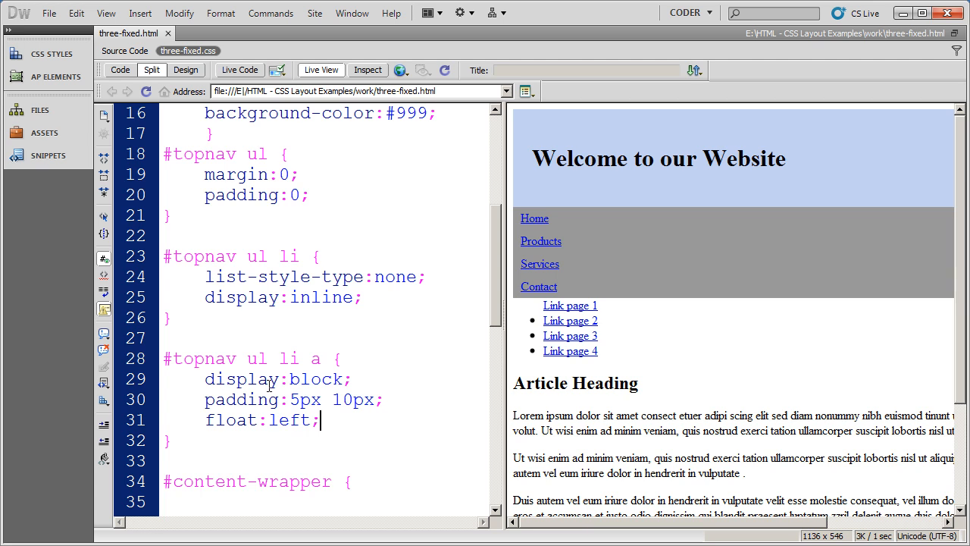
pyautogui.moveTo(205, 400); pyautogui.dragTo(322, 420)
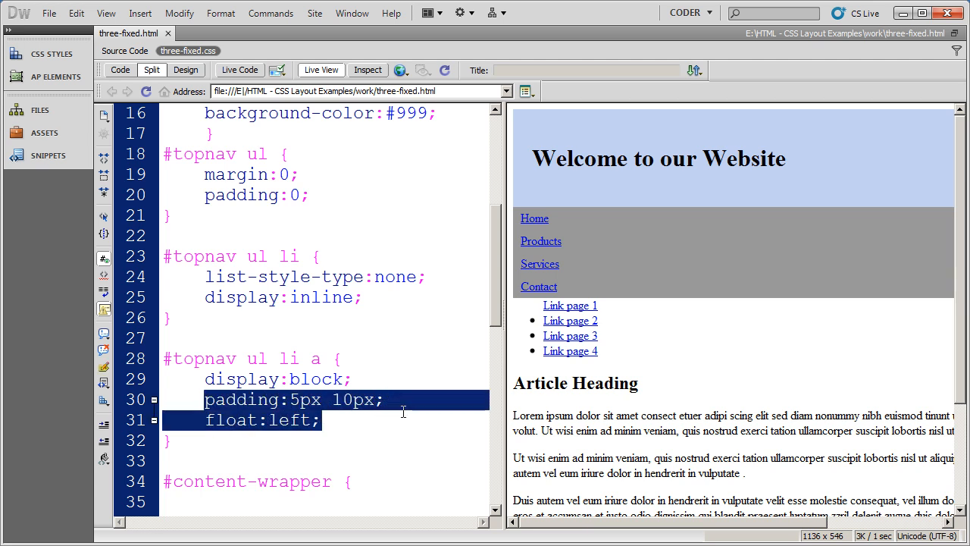
pyautogui.click(386, 403)
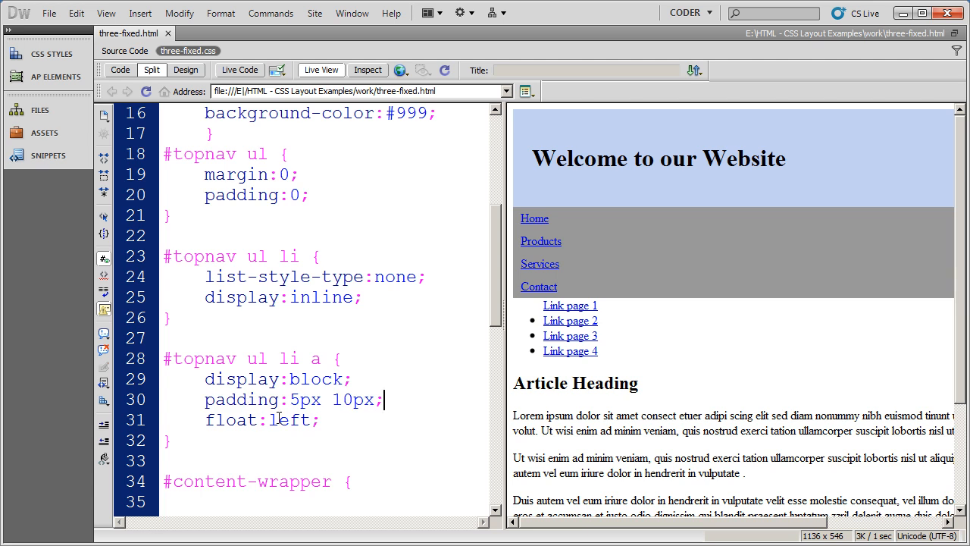
pyautogui.moveTo(639, 310)
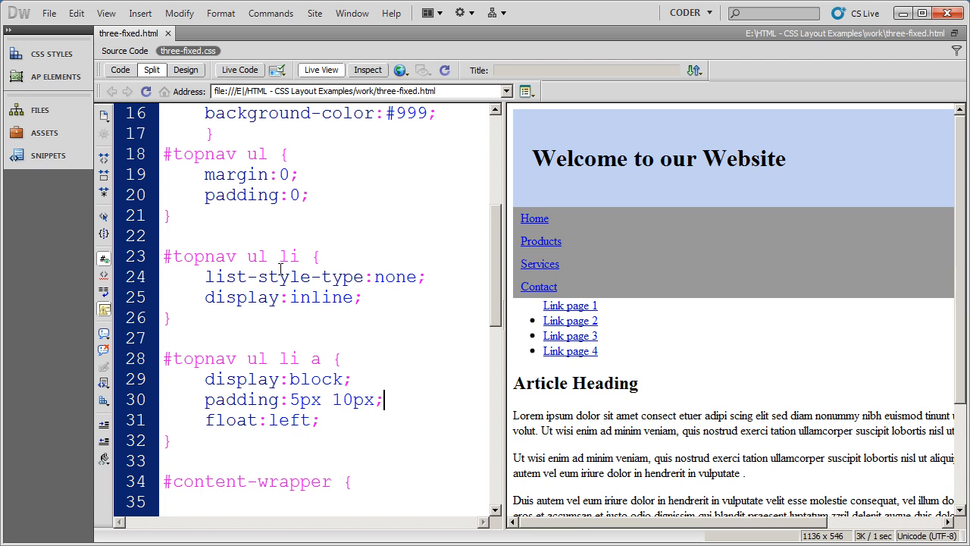
pyautogui.tripleClick(315, 276)
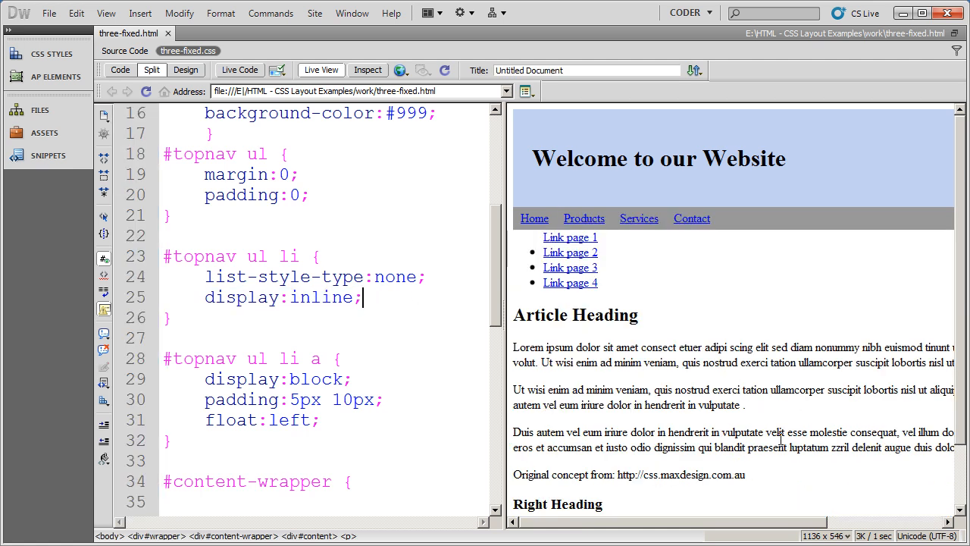
pyautogui.moveTo(630, 233)
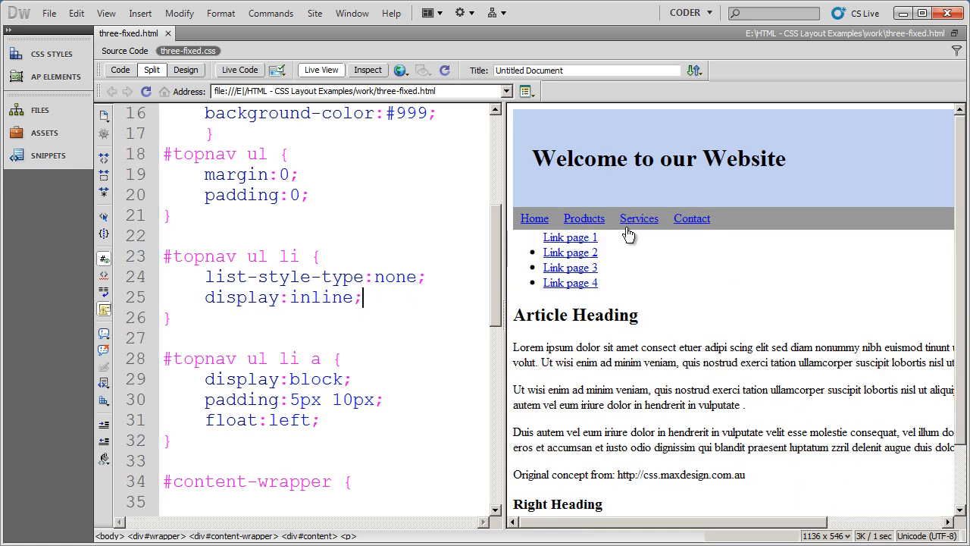
pyautogui.moveTo(791, 236)
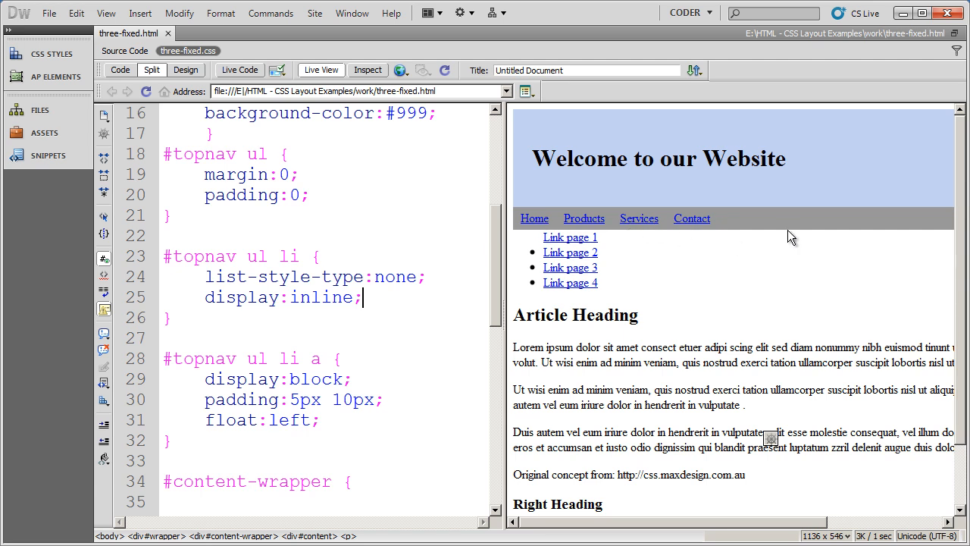
pyautogui.moveTo(543, 288)
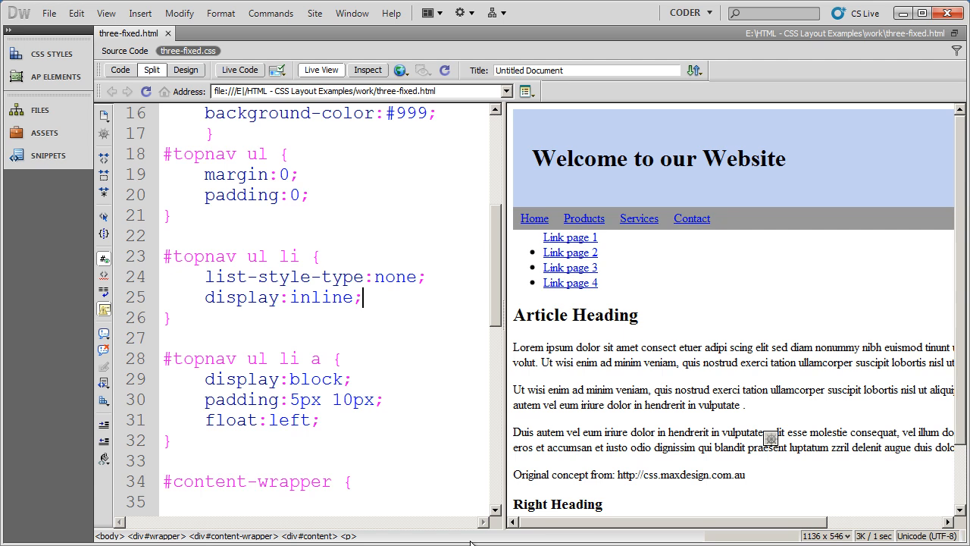
pyautogui.moveTo(337, 332)
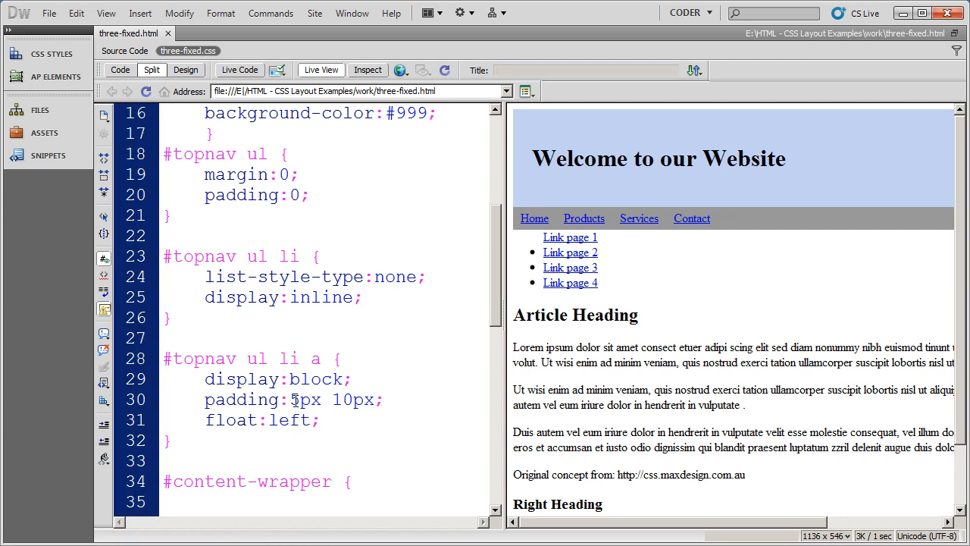
# Step: Change the nav link padding from 5px 10px to 8px 18px, then begin a color declaration
pyautogui.doubleClick(294, 400)
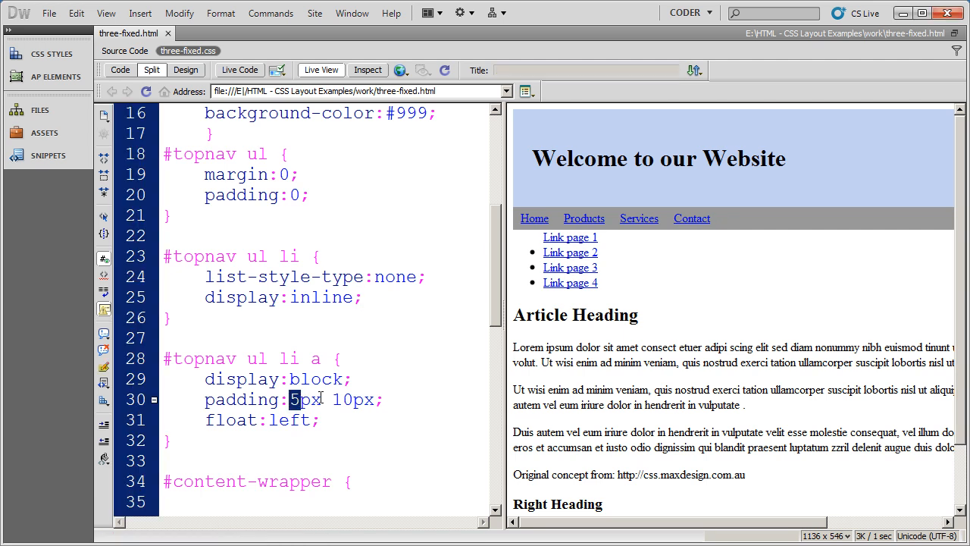
pyautogui.write('8')
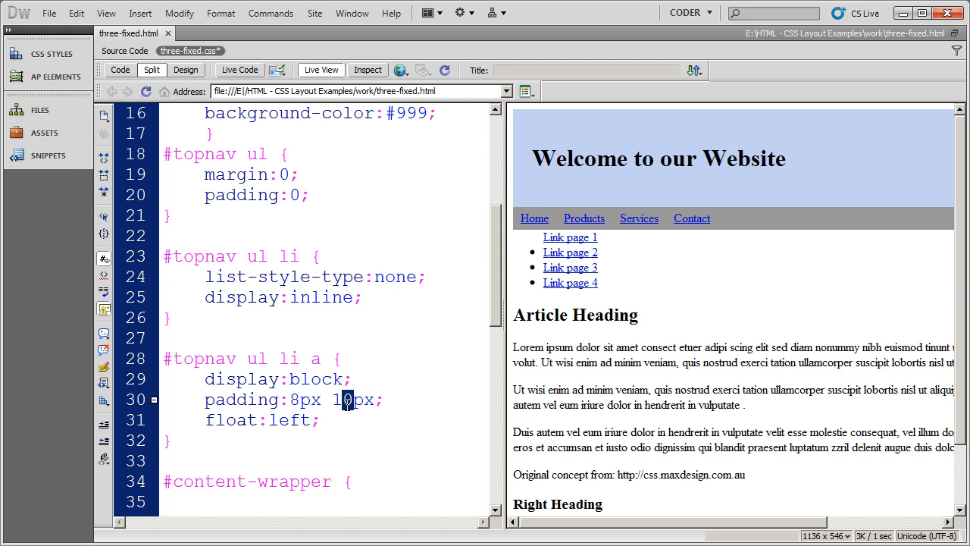
pyautogui.write('8')
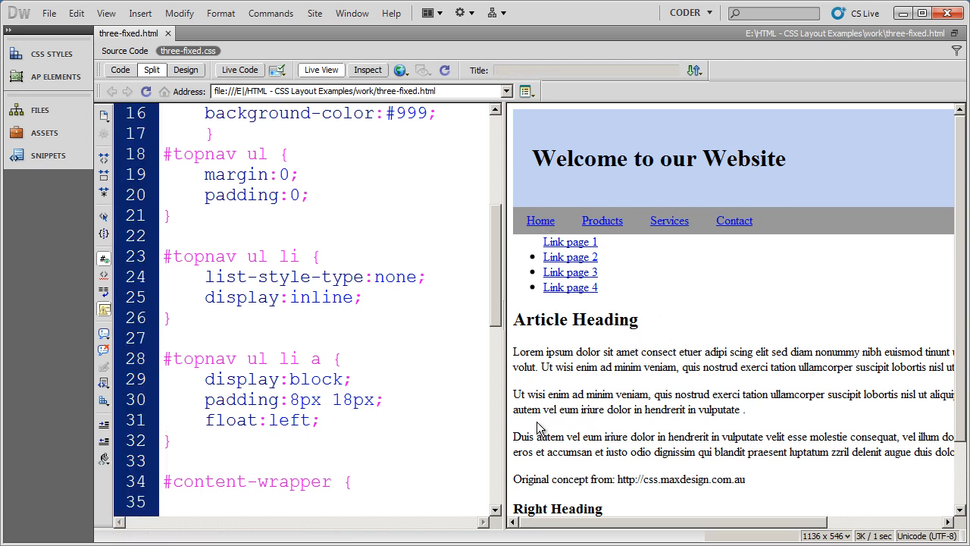
pyautogui.write('fco')
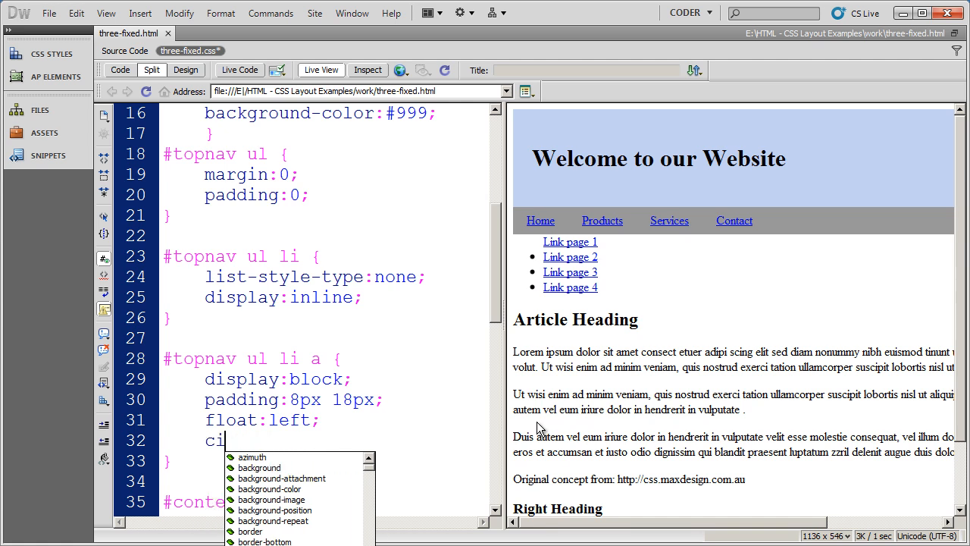
# Step: Give the nav links color:#fff; and text-decoration:none; via code hints
pyautogui.write('olor:#fff;')
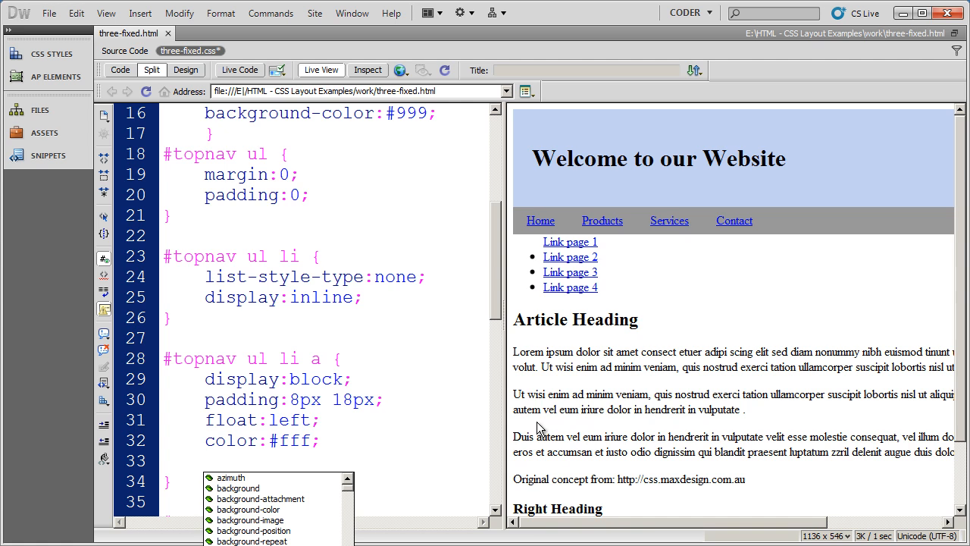
pyautogui.write('text')
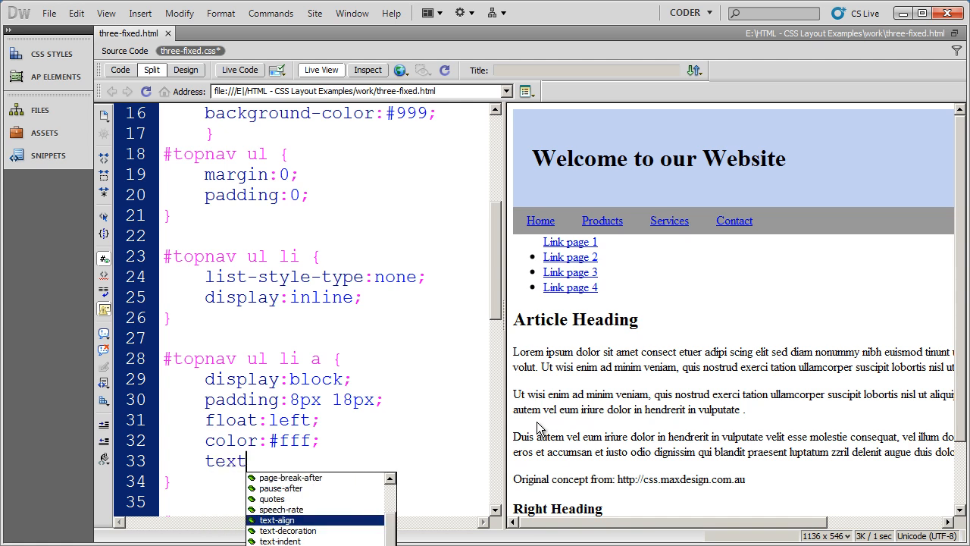
pyautogui.write('-dec')
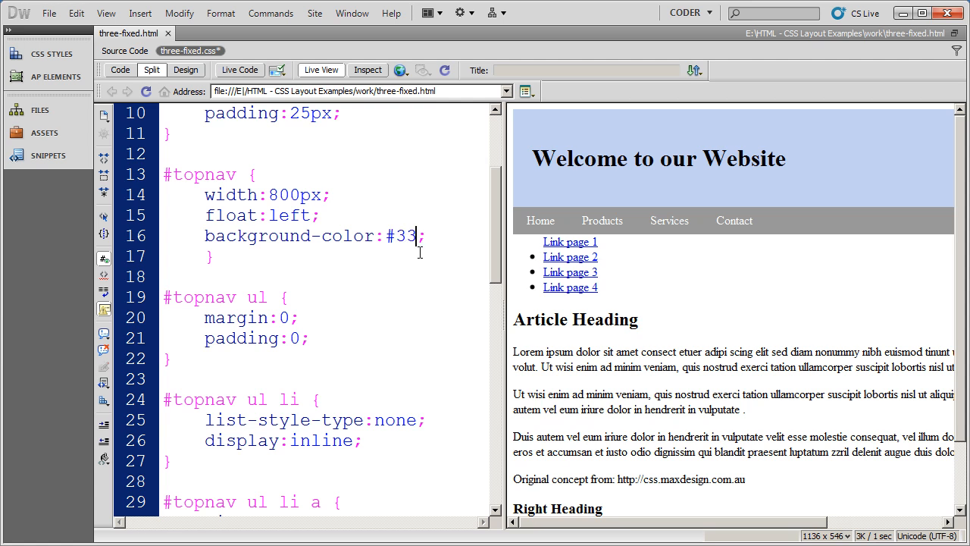
# Step: Set the #topnav background-color to the dark gray #333
pyautogui.write('3')
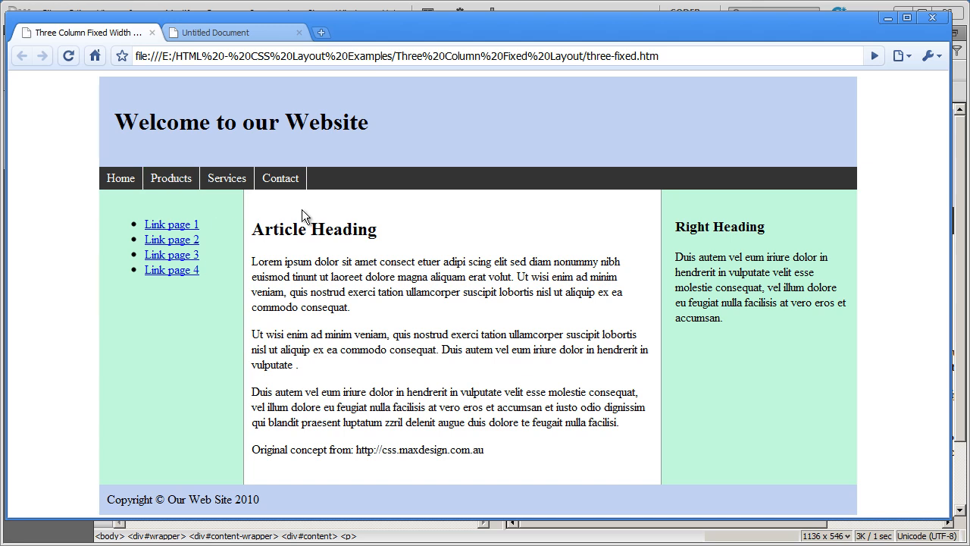
pyautogui.moveTo(311, 196)
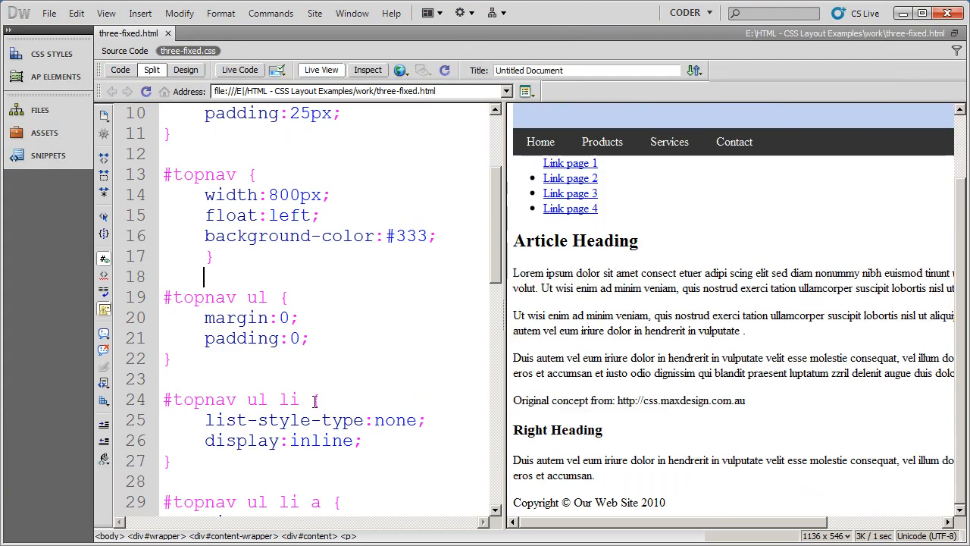
# Step: Add border-right:1px #fff solid; to the nav link rule to divide the buttons
pyautogui.scroll(-3)
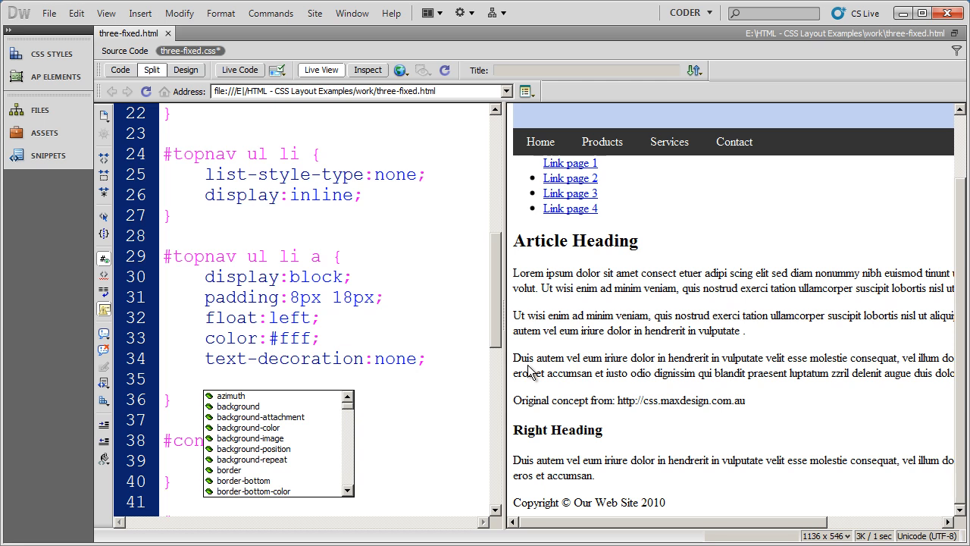
pyautogui.write('border-right:1px')
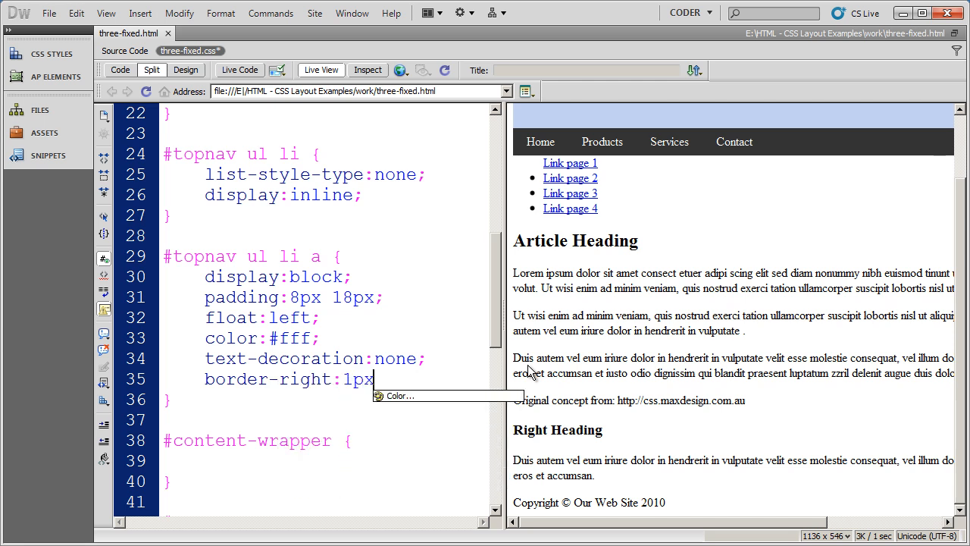
pyautogui.write('#fff')
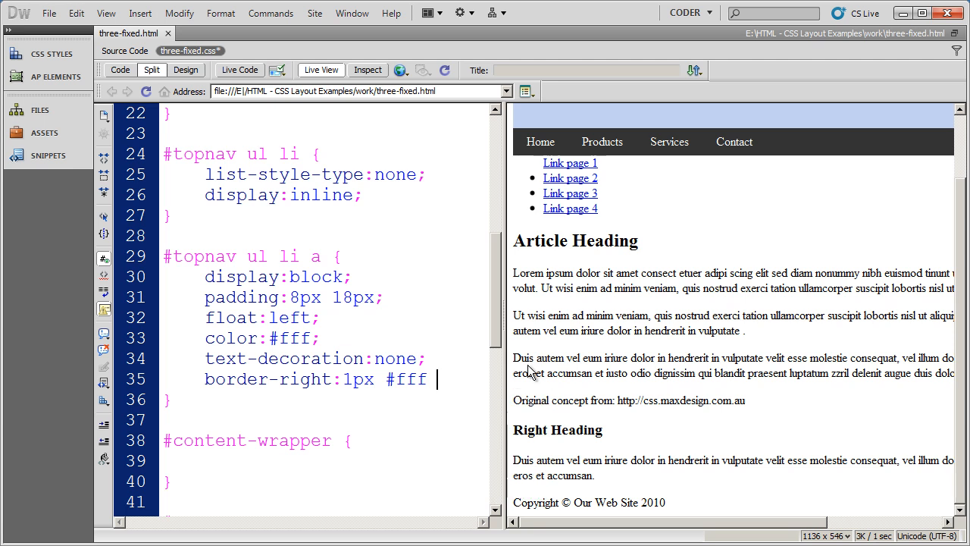
pyautogui.write('solid;')
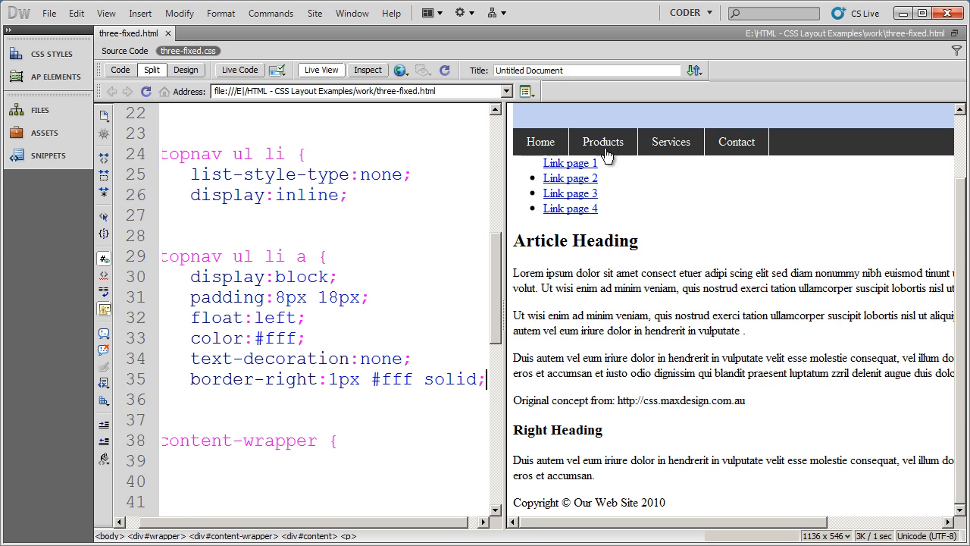
pyautogui.moveTo(691, 175)
pyautogui.write('}')
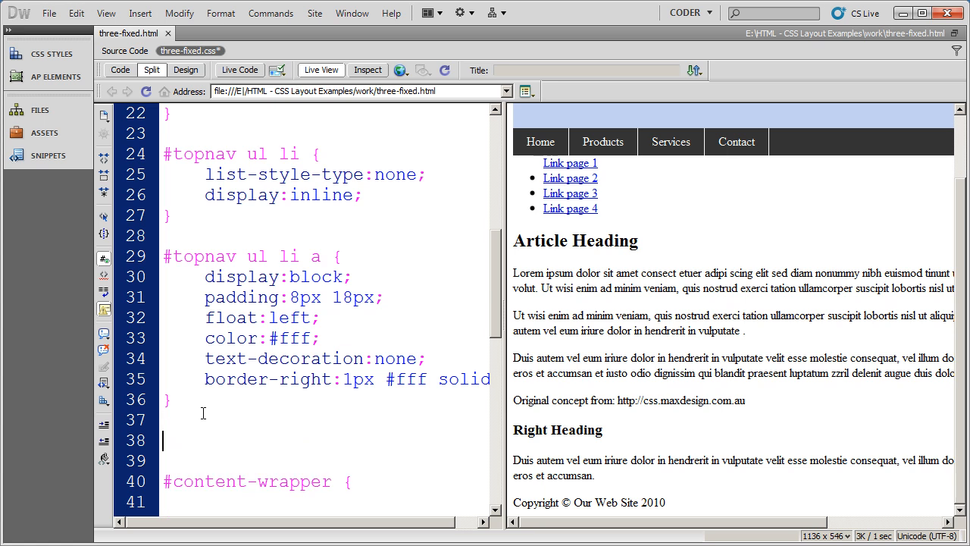
# Step: Start a new #topnav a:hover rule below the link rule
pyautogui.write('#top')
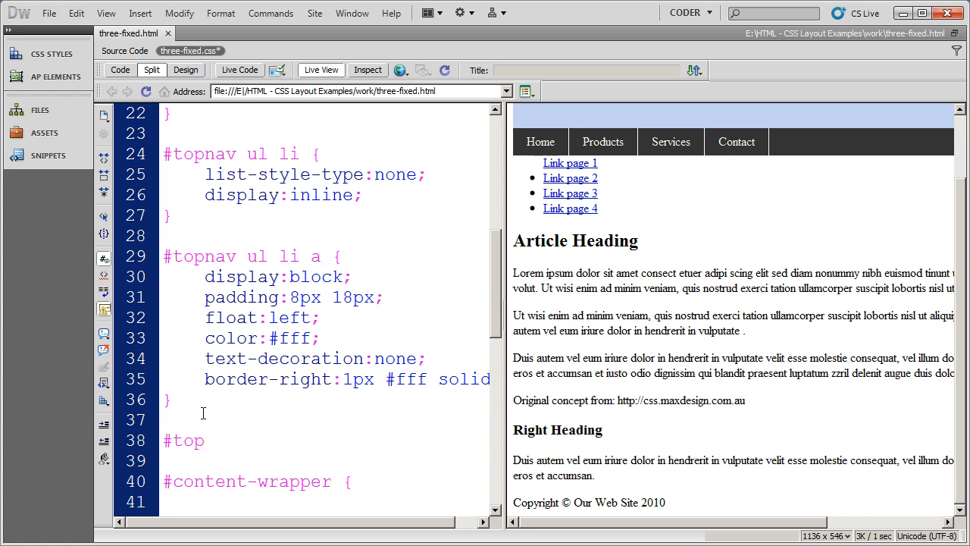
pyautogui.write('nav')
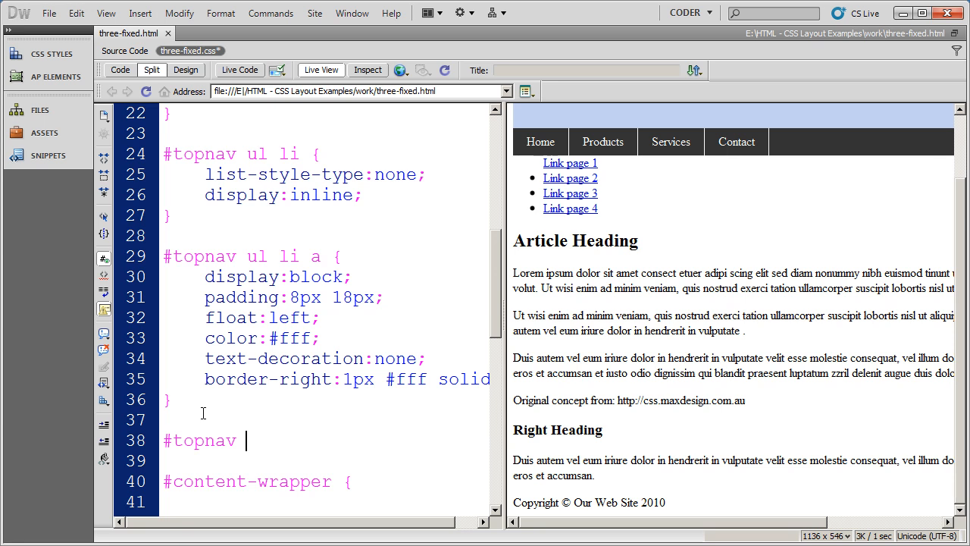
pyautogui.write('a:hove')
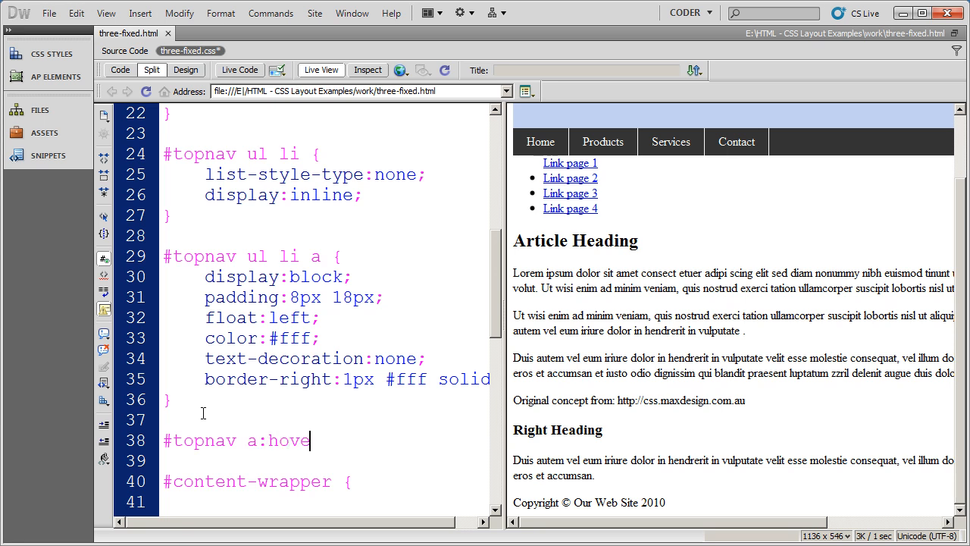
pyautogui.write('r')
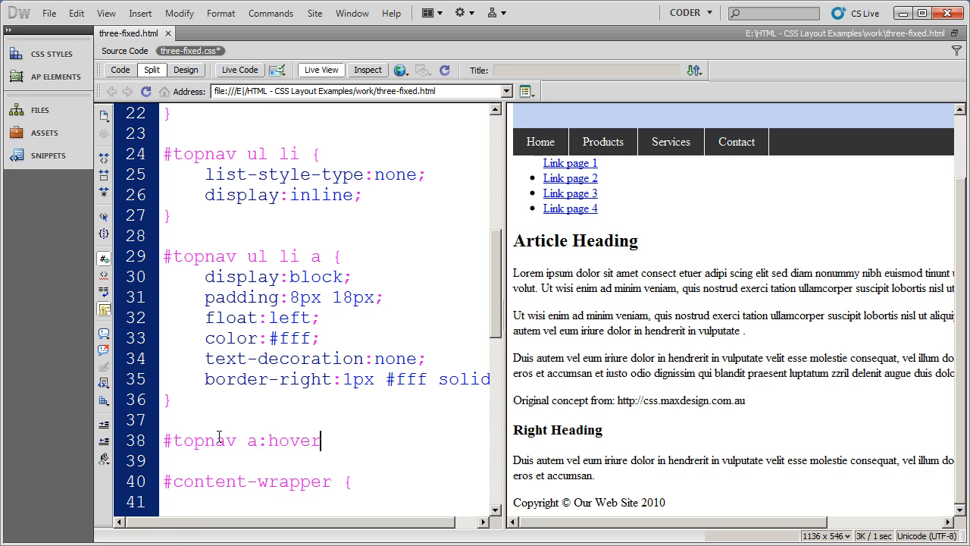
pyautogui.write('{')
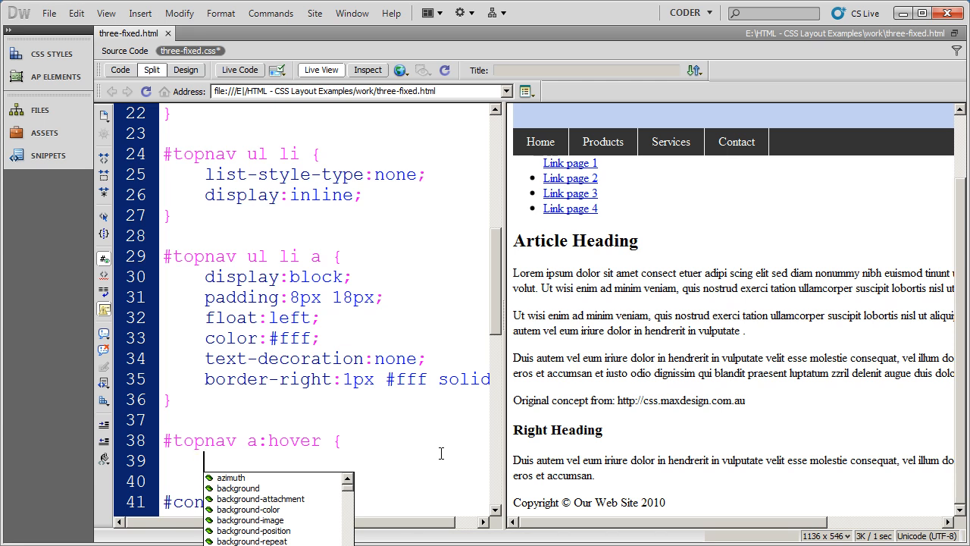
# Step: Give the hover rule background-color:#360; so hovered links turn dark green
pyautogui.write('background')
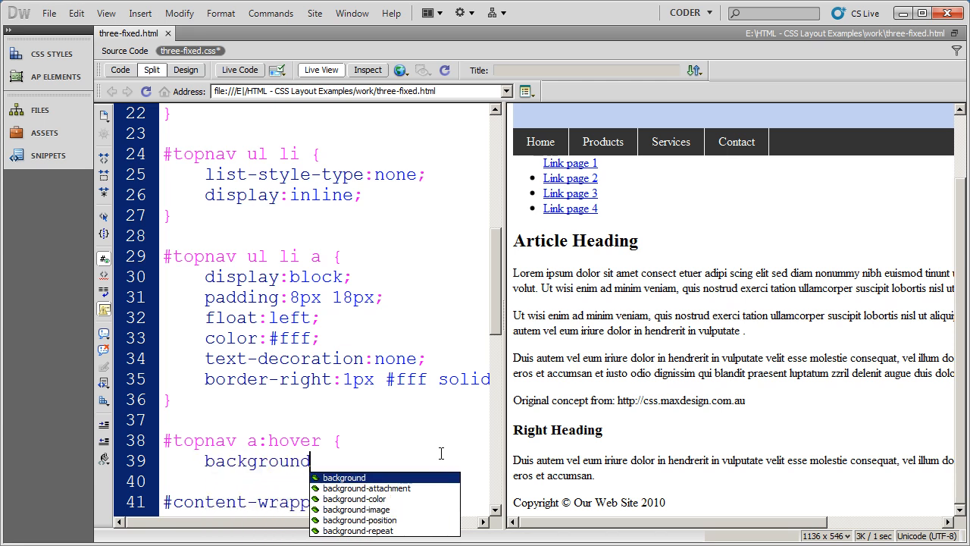
pyautogui.click(355, 499)
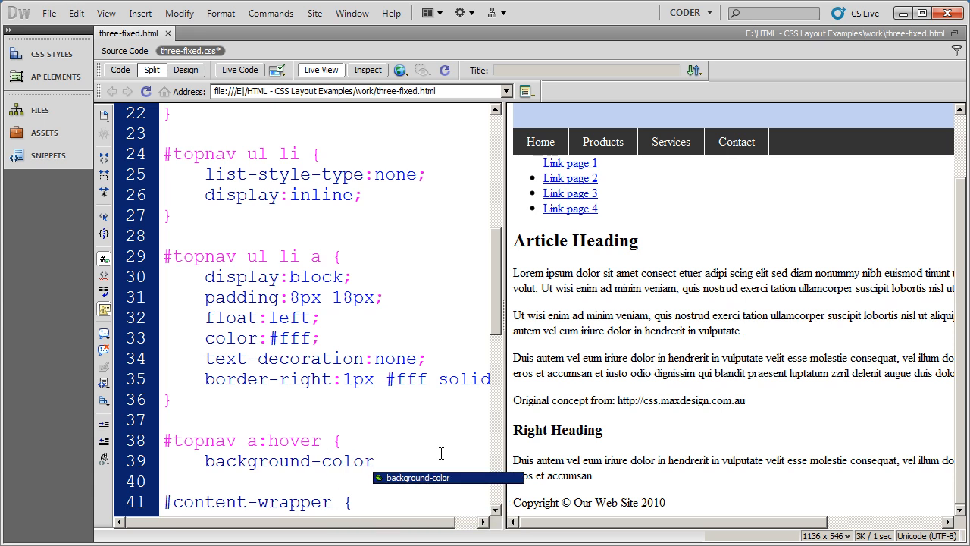
pyautogui.write(':#360')
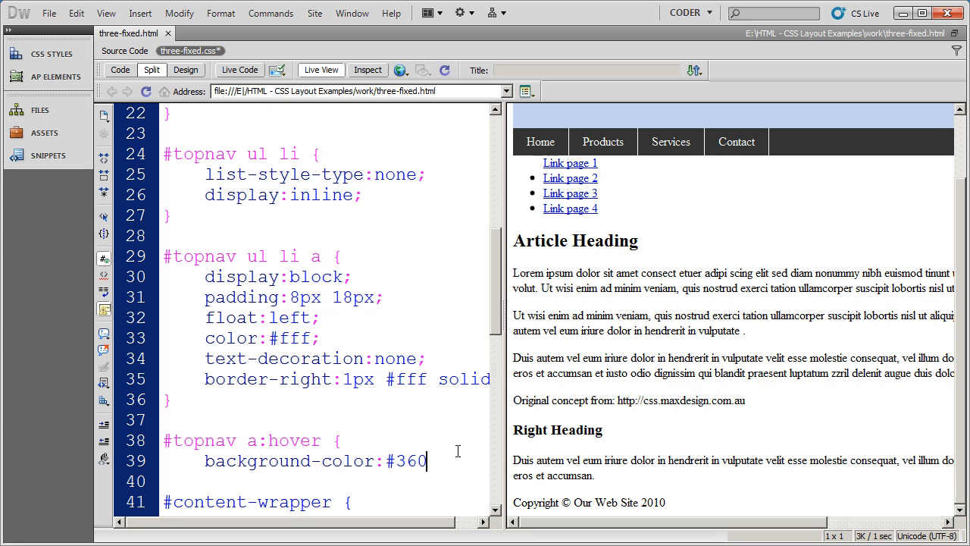
pyautogui.write(';')
pyautogui.click(324, 481)
pyautogui.write('}')
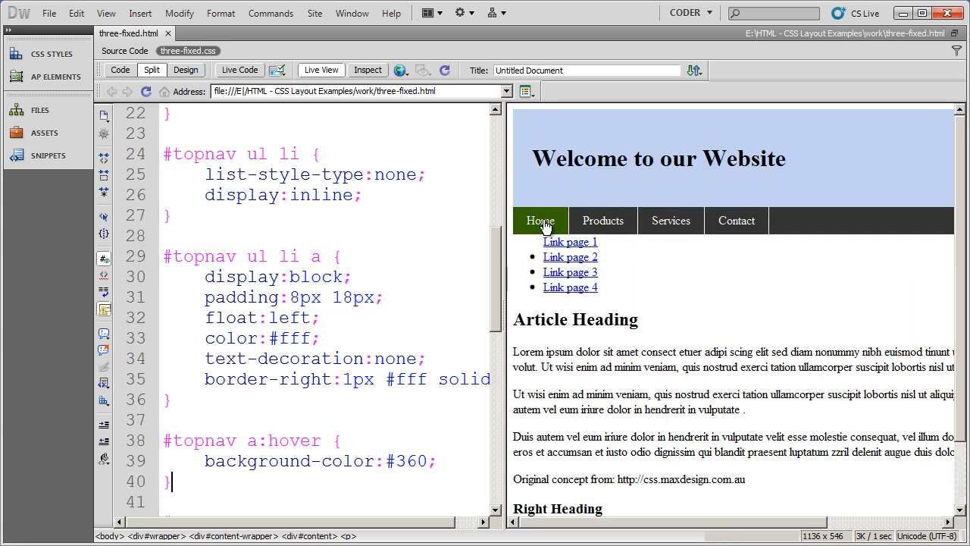
pyautogui.moveTo(736, 222)
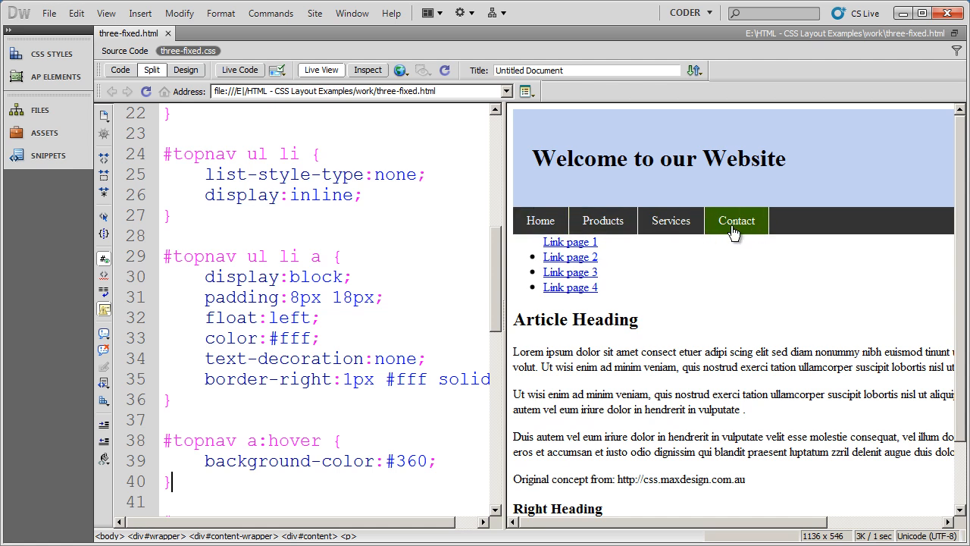
pyautogui.moveTo(728, 224)
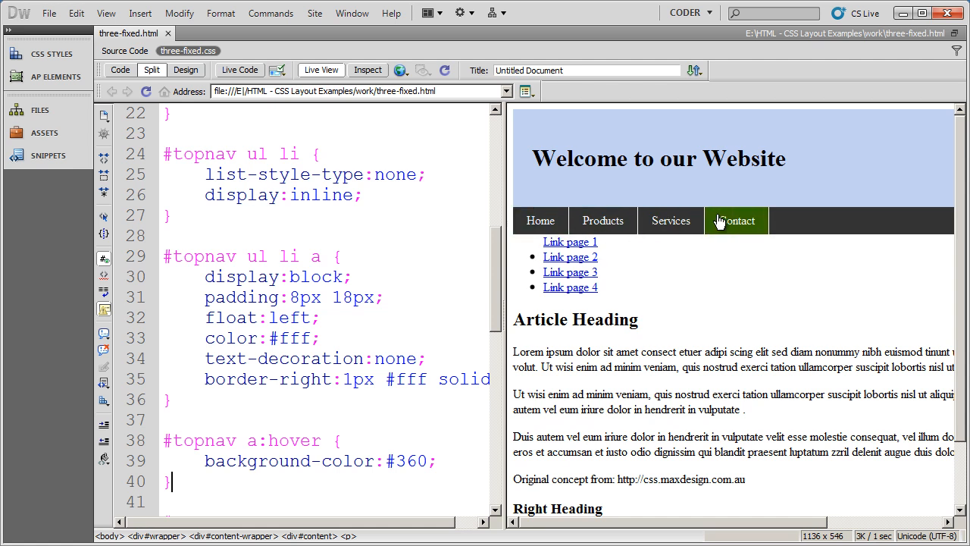
pyautogui.moveTo(686, 285)
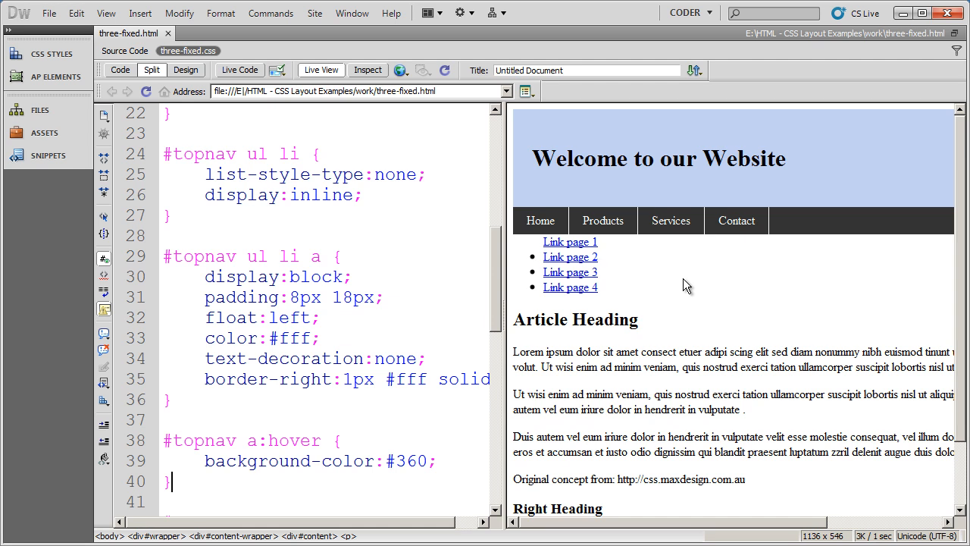
# Step: Test the green hover in Live View, then bring the Chrome reference page forward
pyautogui.scroll(-3)
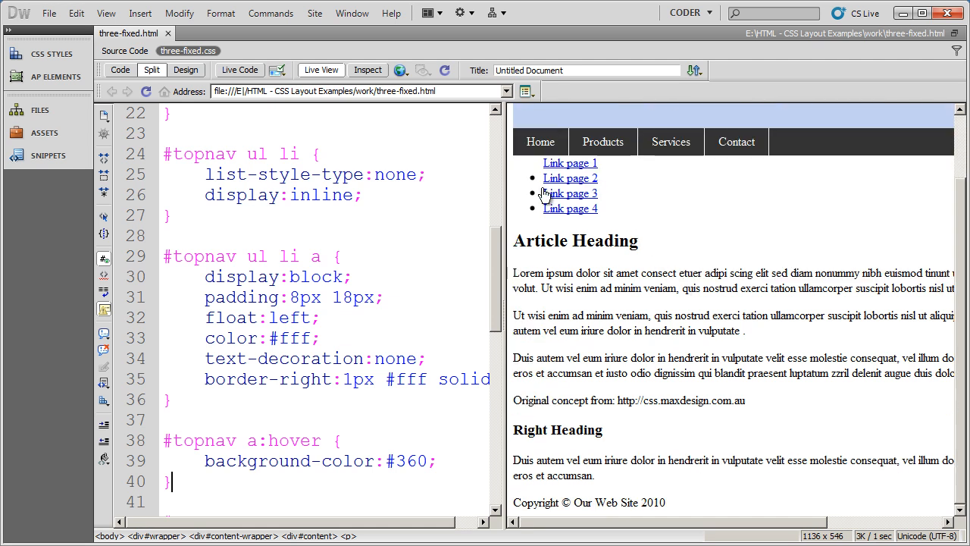
pyautogui.moveTo(571, 213)
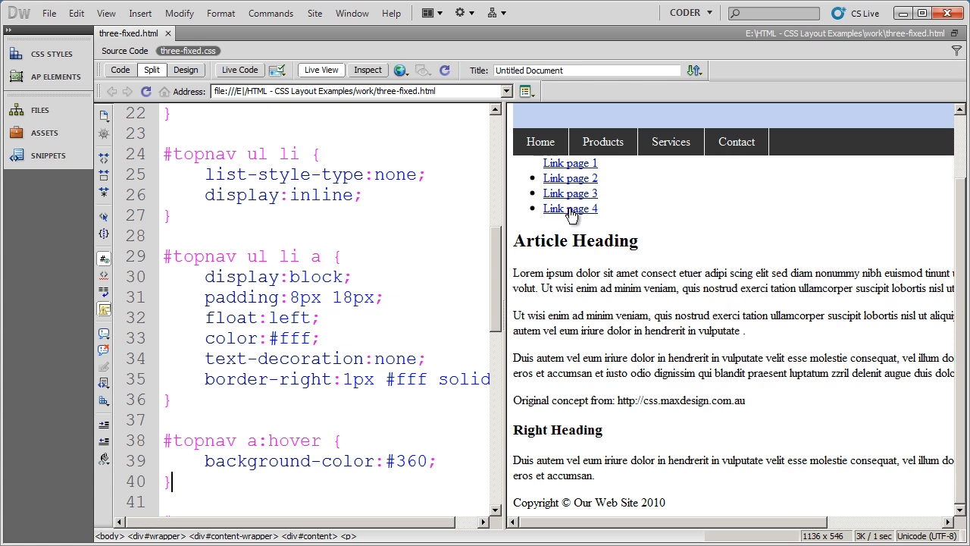
pyautogui.moveTo(573, 403)
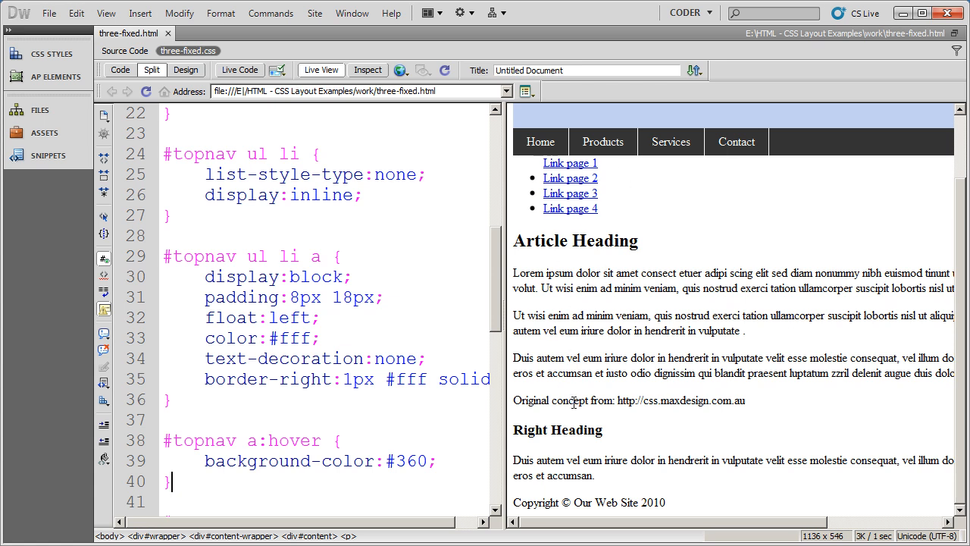
pyautogui.moveTo(562, 445)
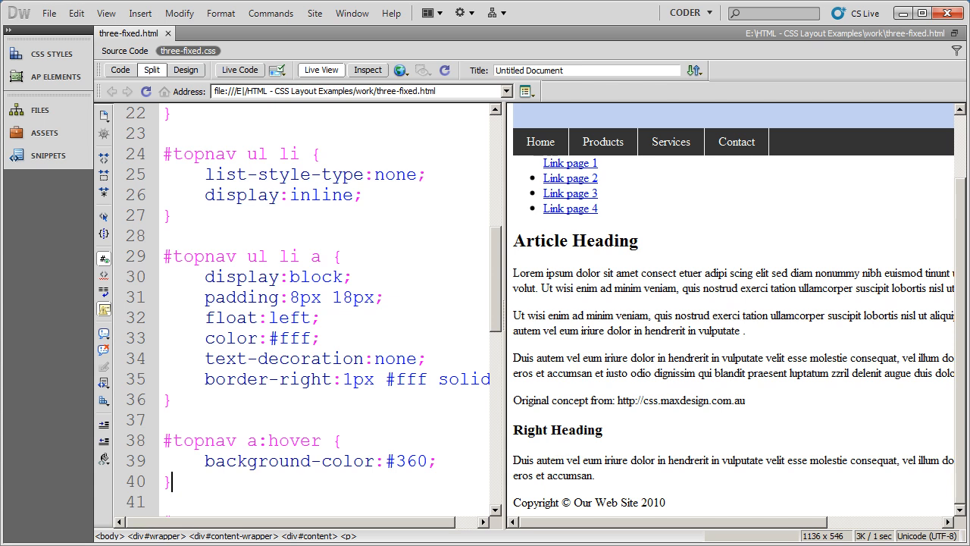
pyautogui.click(400, 70)
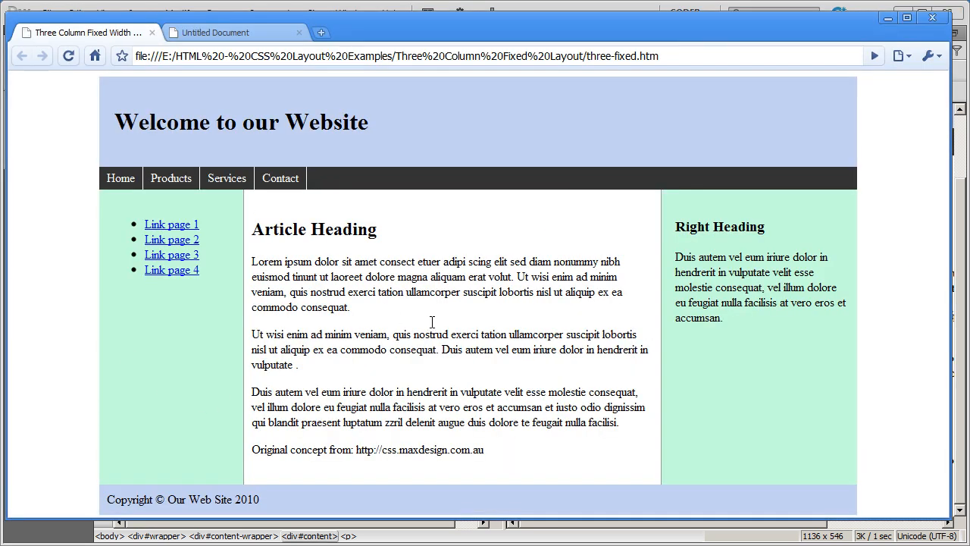
pyautogui.moveTo(182, 388)
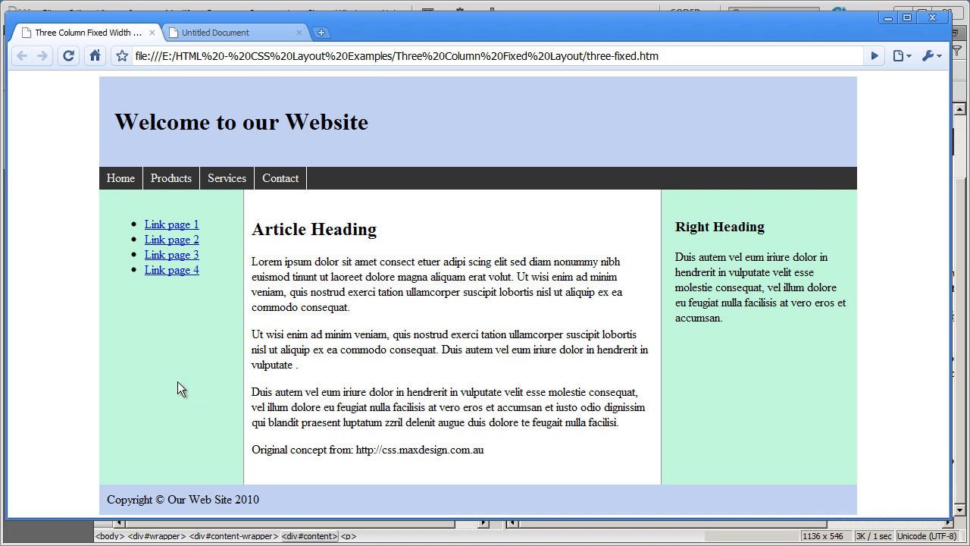